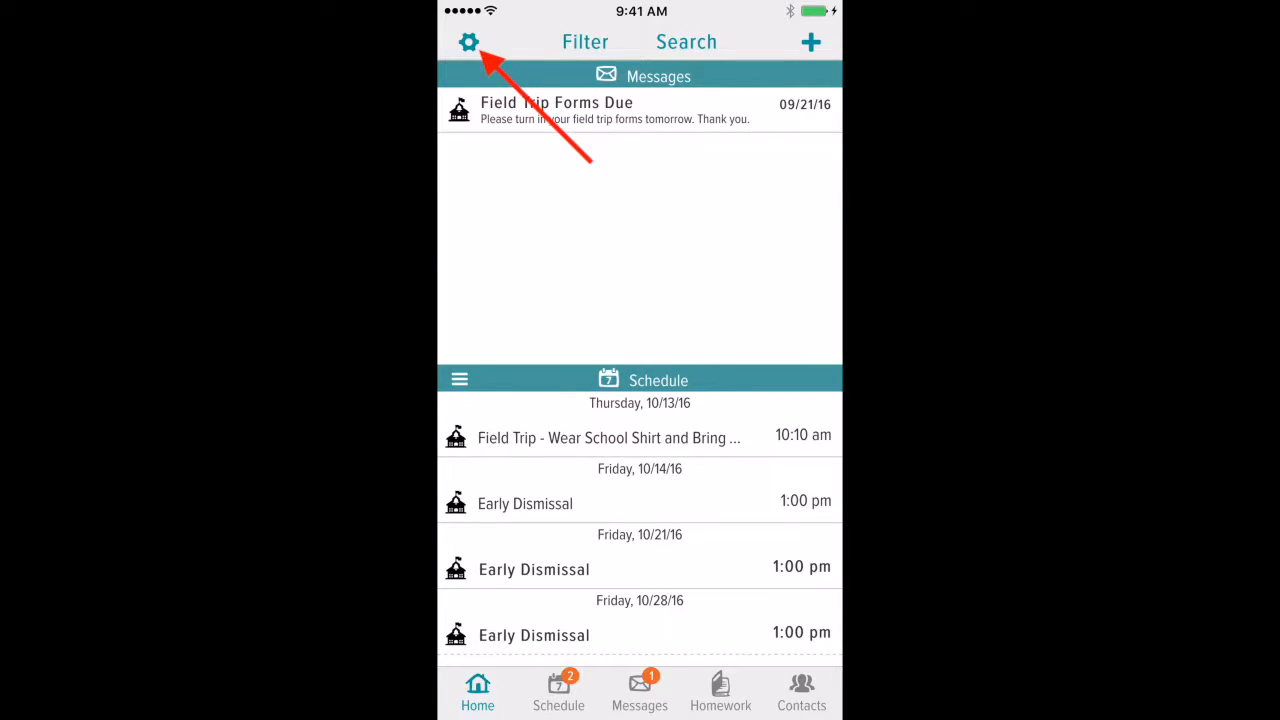
# Navigate from settings through Test School 1's groups to 1st Grade Mrs. Adam's Class
pyautogui.click(468, 41)
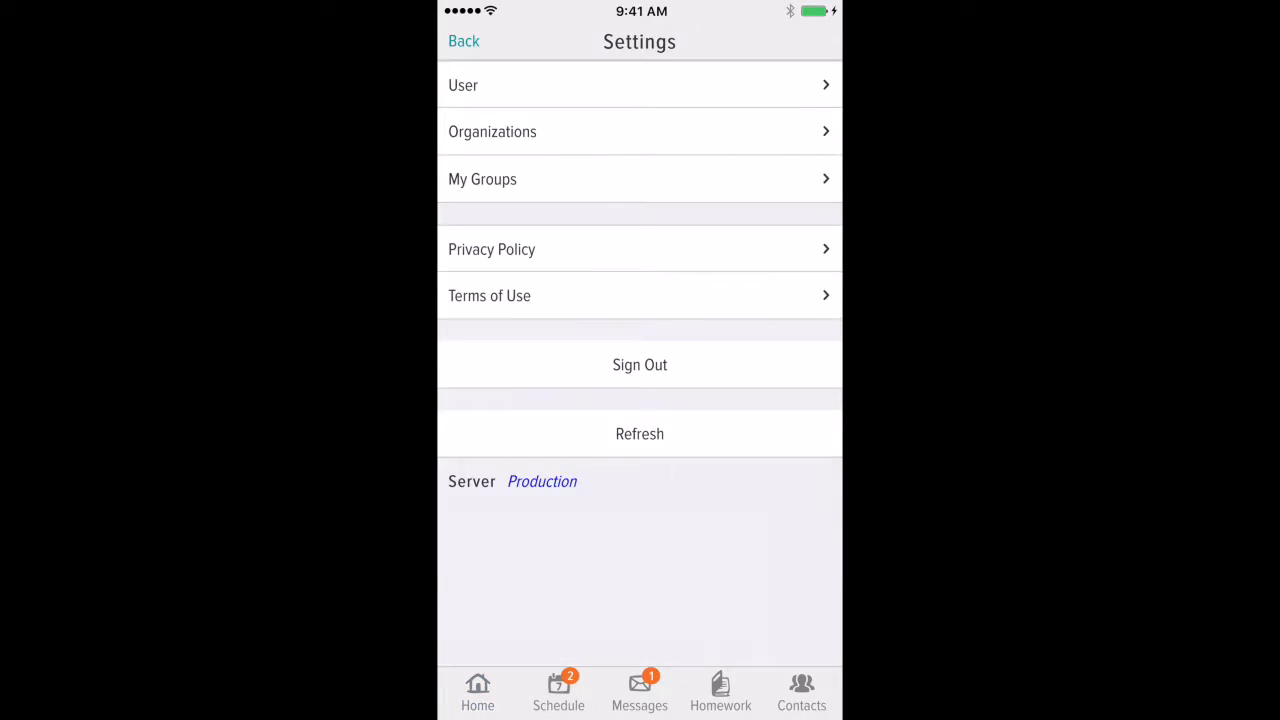
pyautogui.click(639, 131)
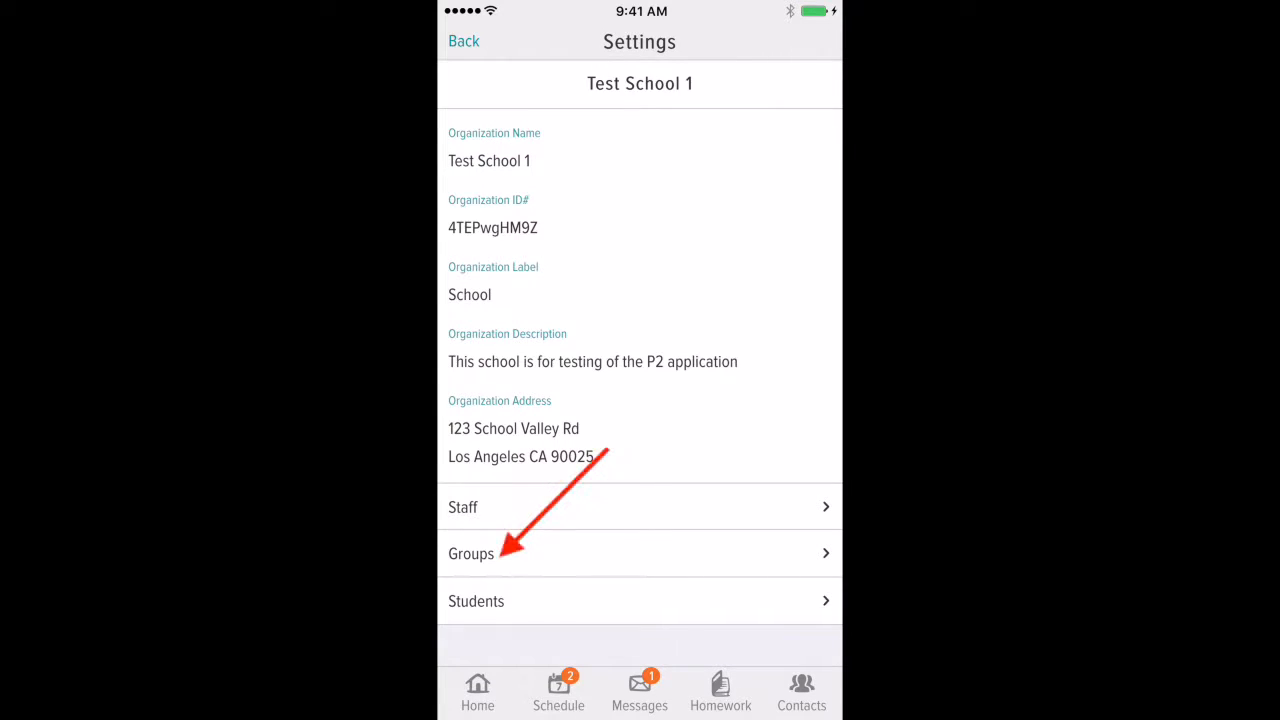
pyautogui.click(470, 553)
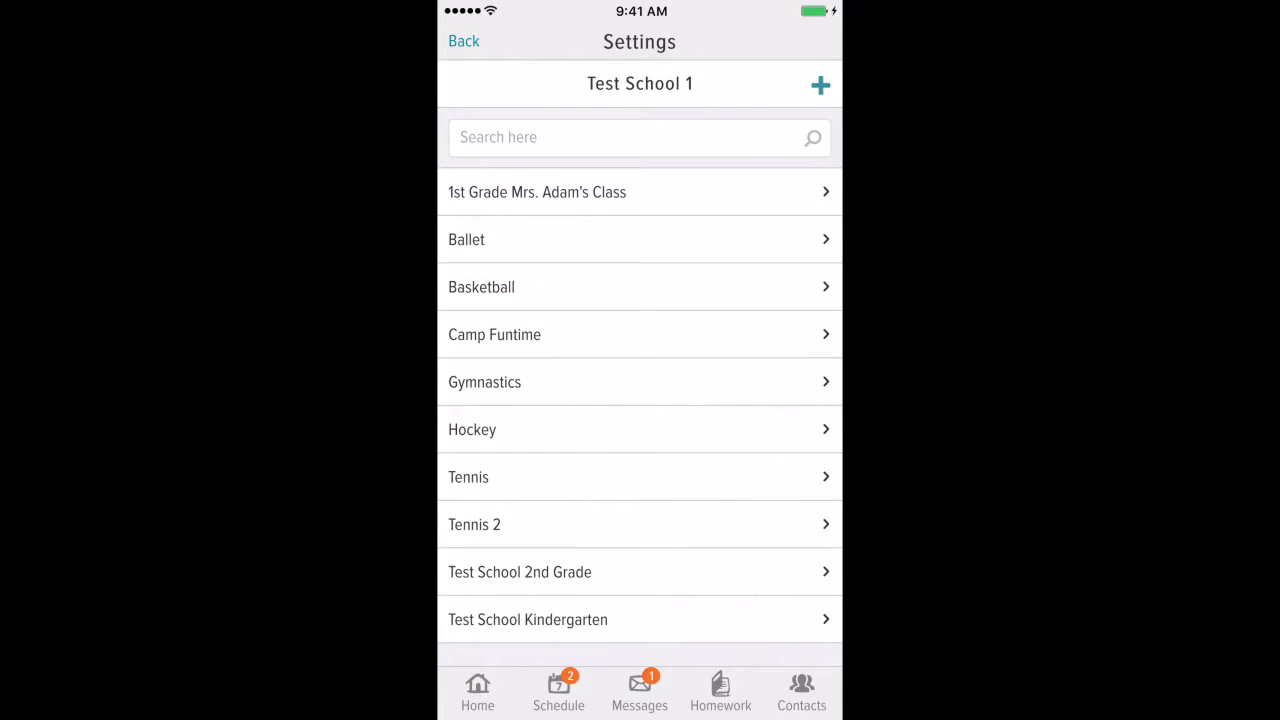
pyautogui.click(537, 192)
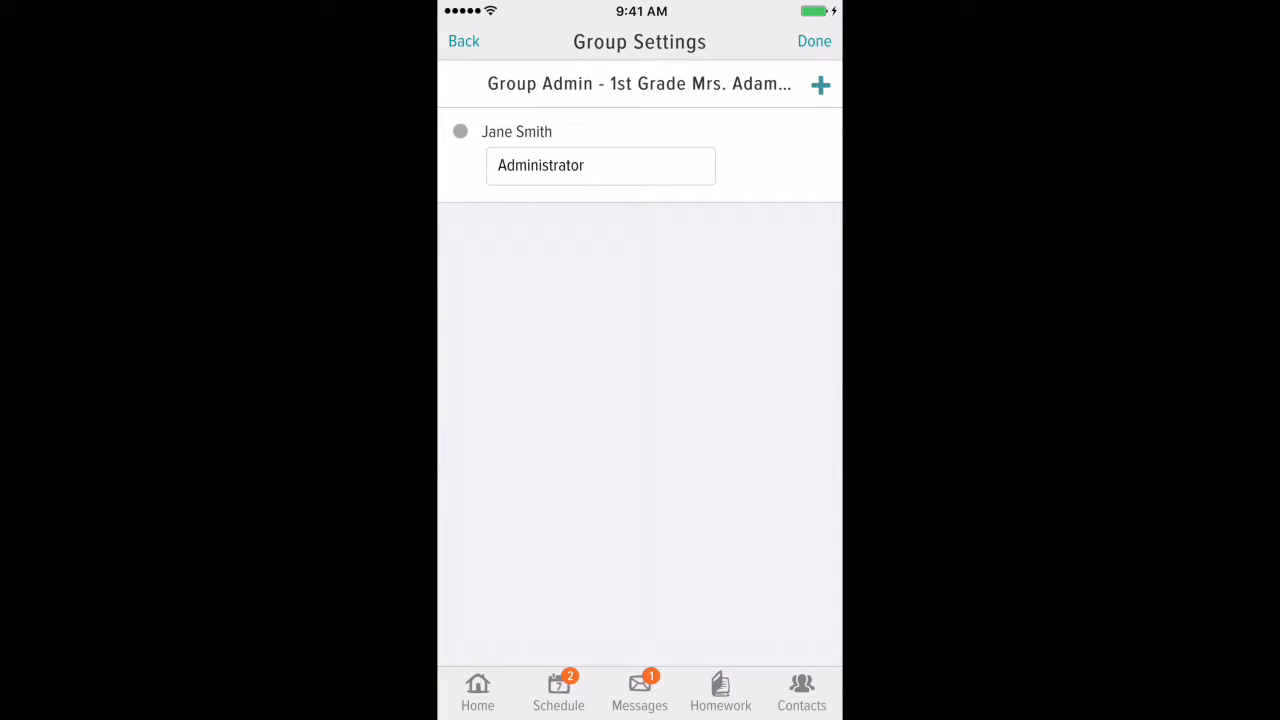
# Retitle Jane Smith from Administrator to Teacher and save with Done
pyautogui.click(600, 165)
pyautogui.write('Teache')
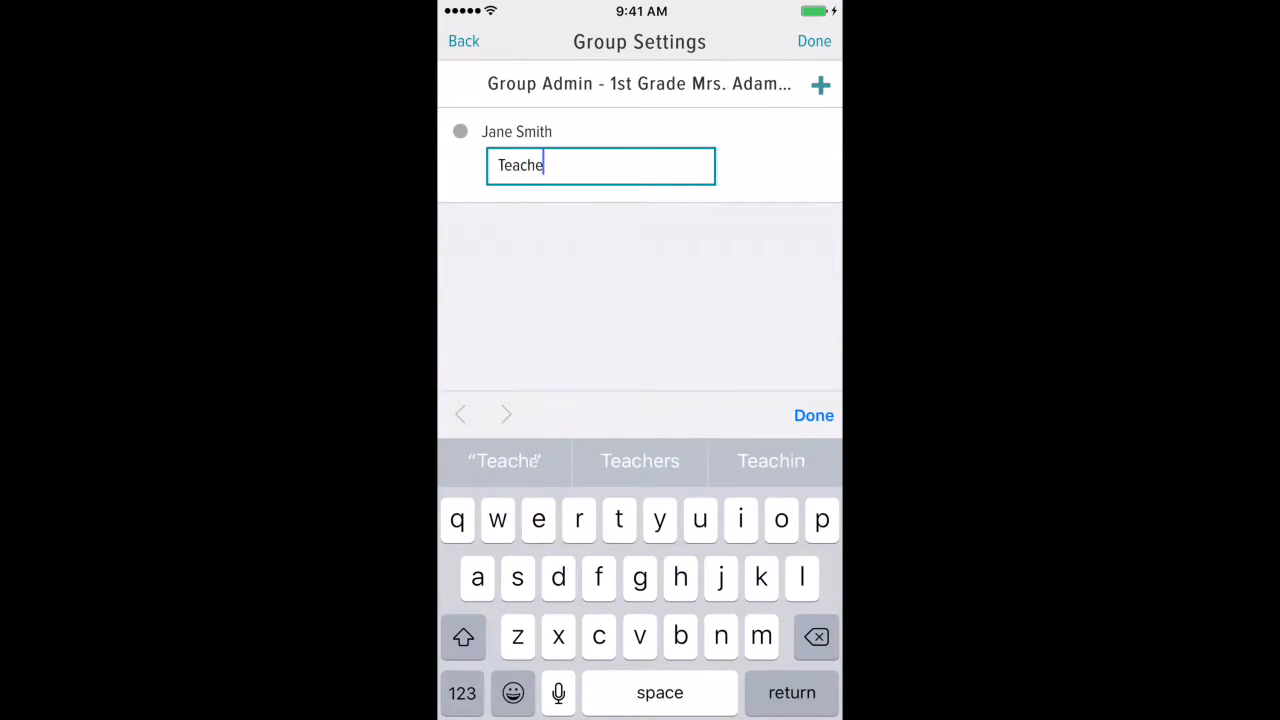
pyautogui.write('r')
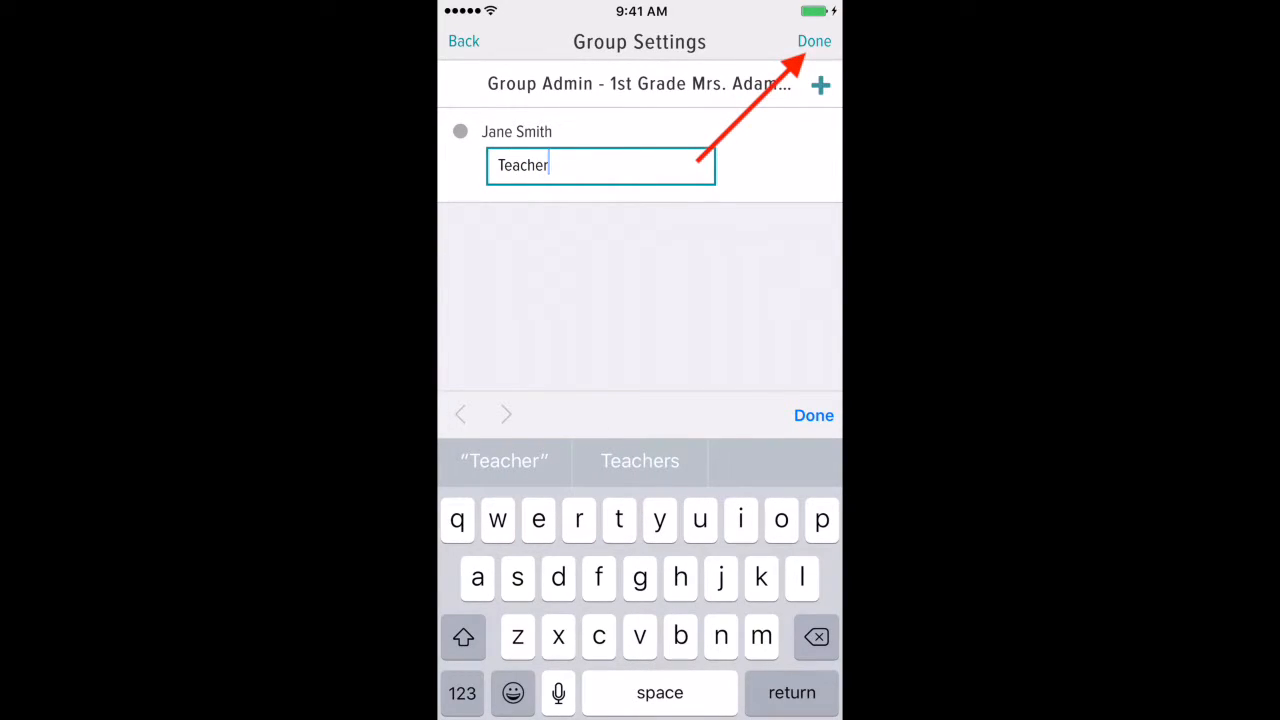
pyautogui.click(814, 41)
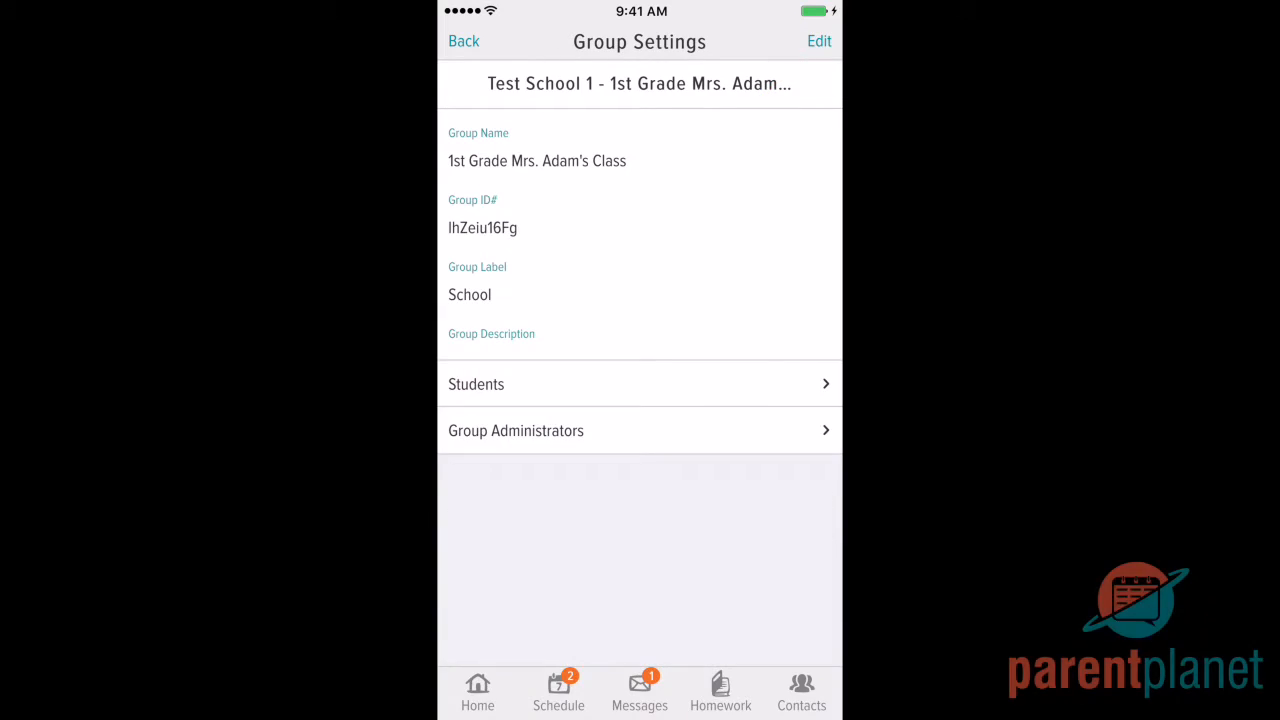